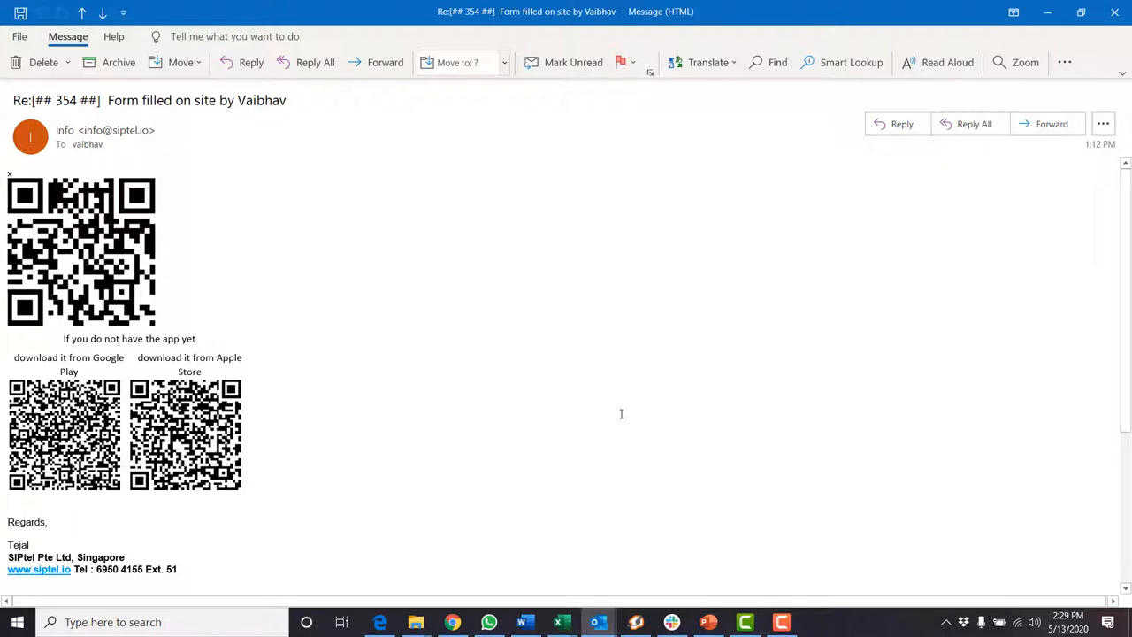
{"action": "mouse_move", "coordinate": [381, 258]}
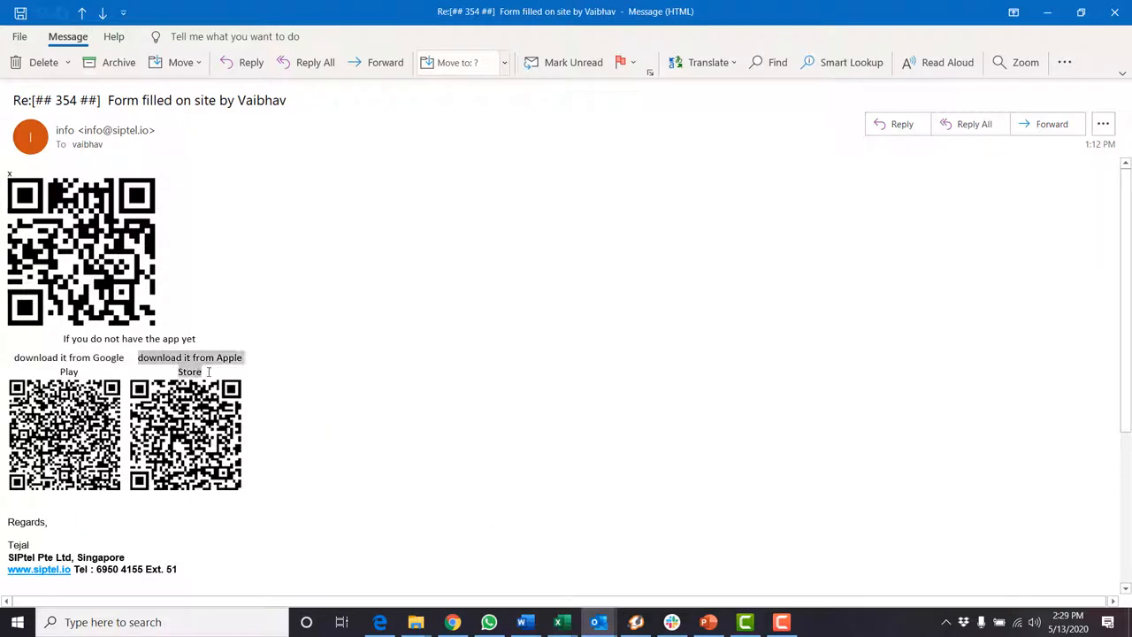
{"action": "mouse_move", "coordinate": [381, 432]}
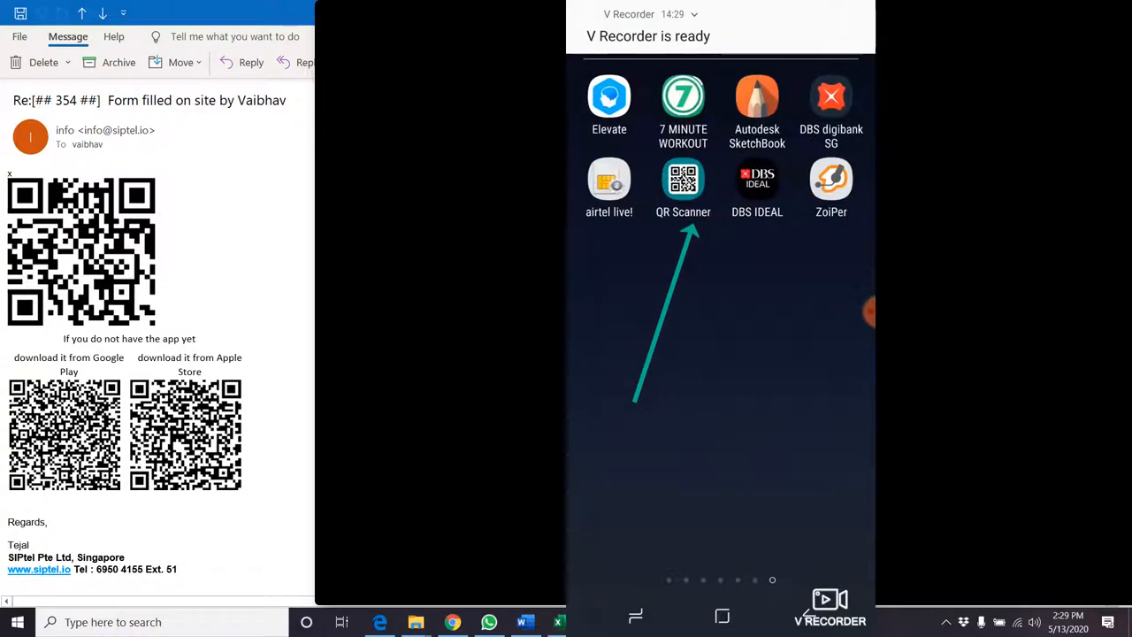
Scan the email's Google Play QR code and install Softphone by Mobyx Solutions.
{"action": "left_click", "coordinate": [683, 180]}
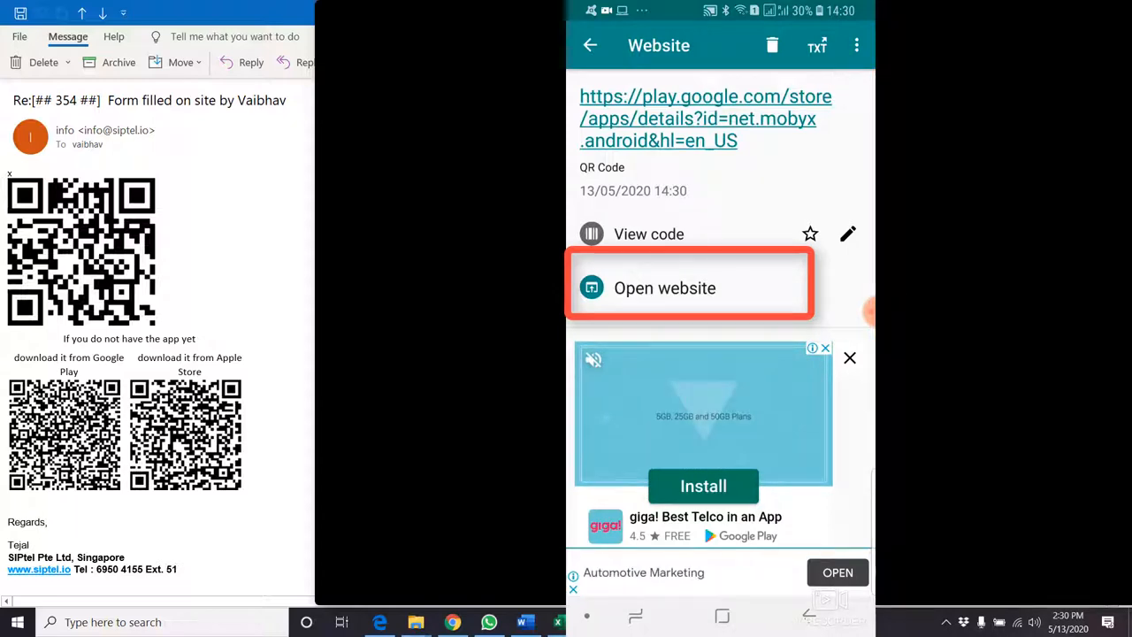
{"action": "left_click", "coordinate": [664, 288]}
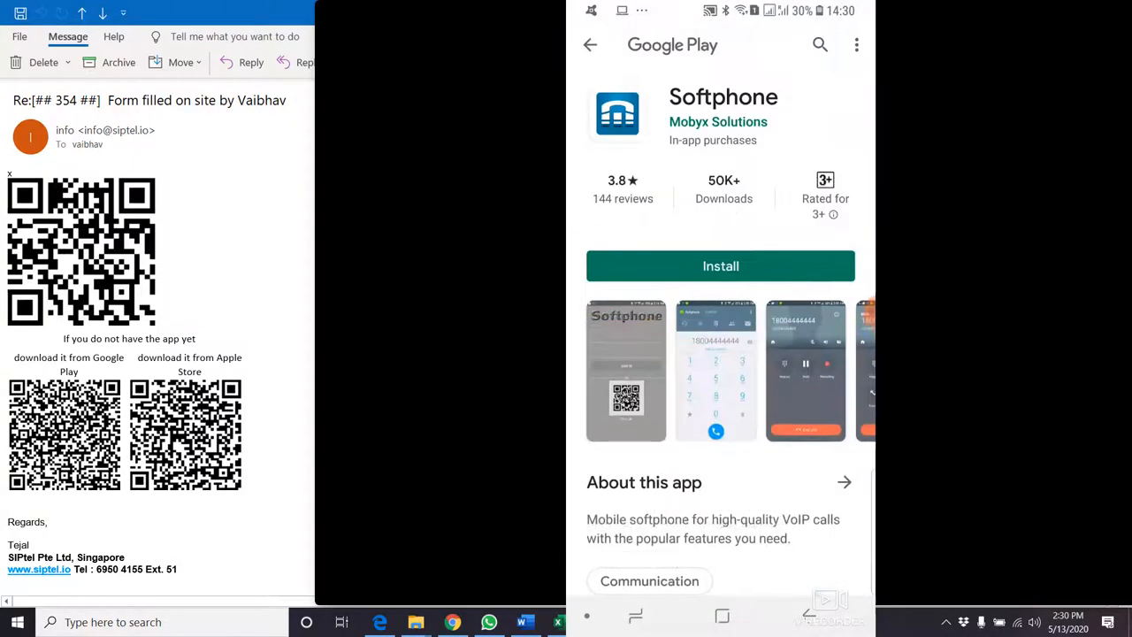
{"action": "left_click", "coordinate": [720, 265]}
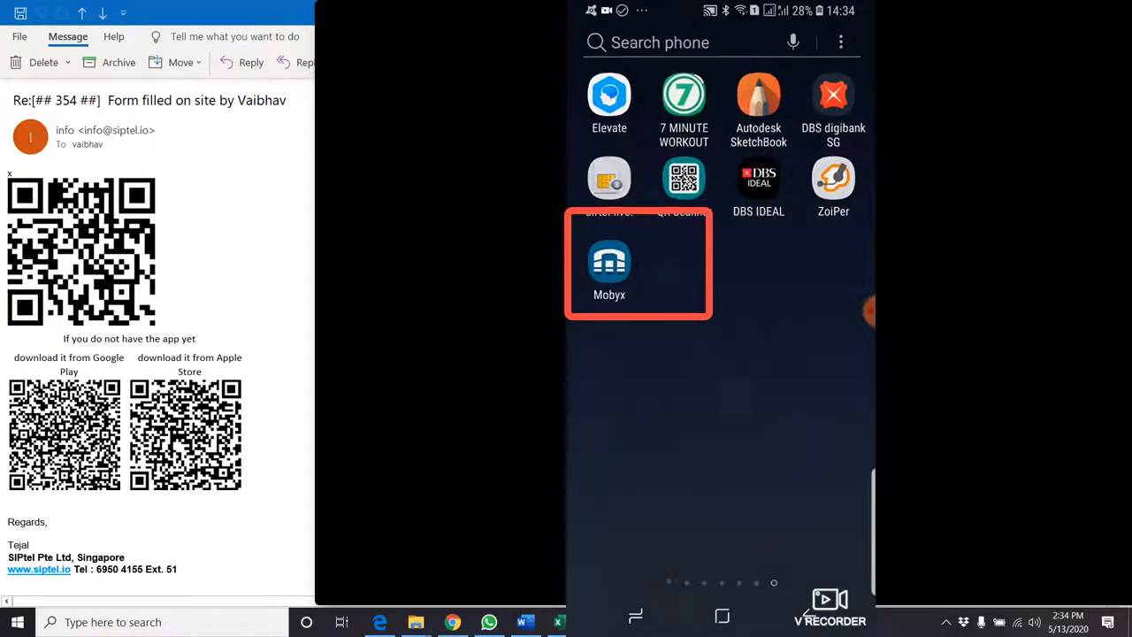
Launch Mobyx and fill the account ID and password by scanning the email's login QR code.
{"action": "left_click", "coordinate": [609, 265]}
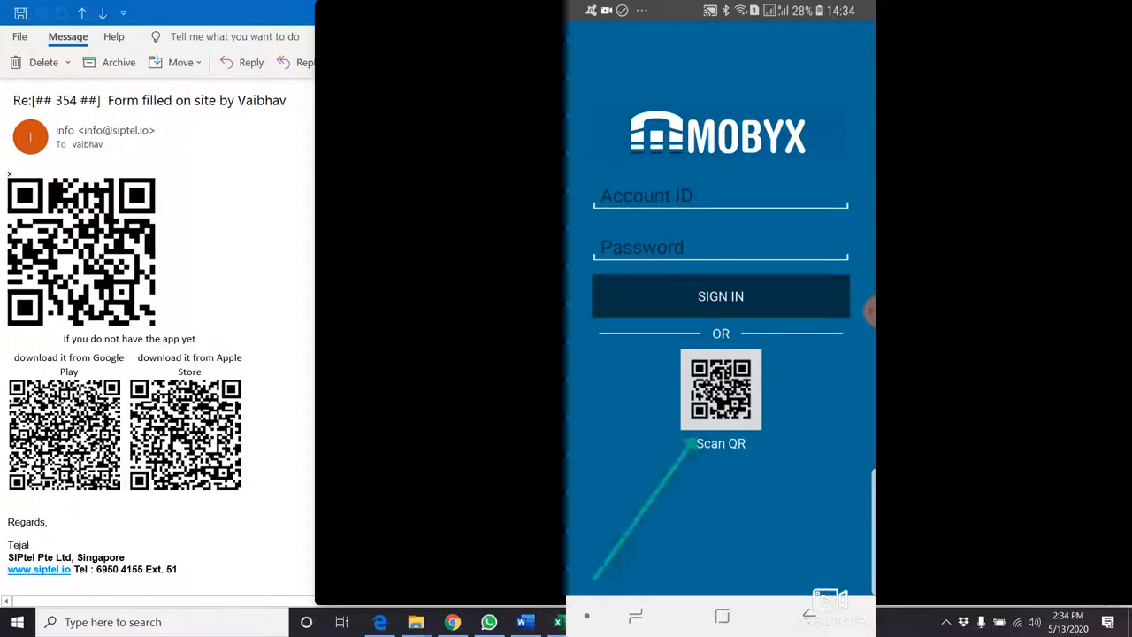
{"action": "left_click", "coordinate": [720, 403]}
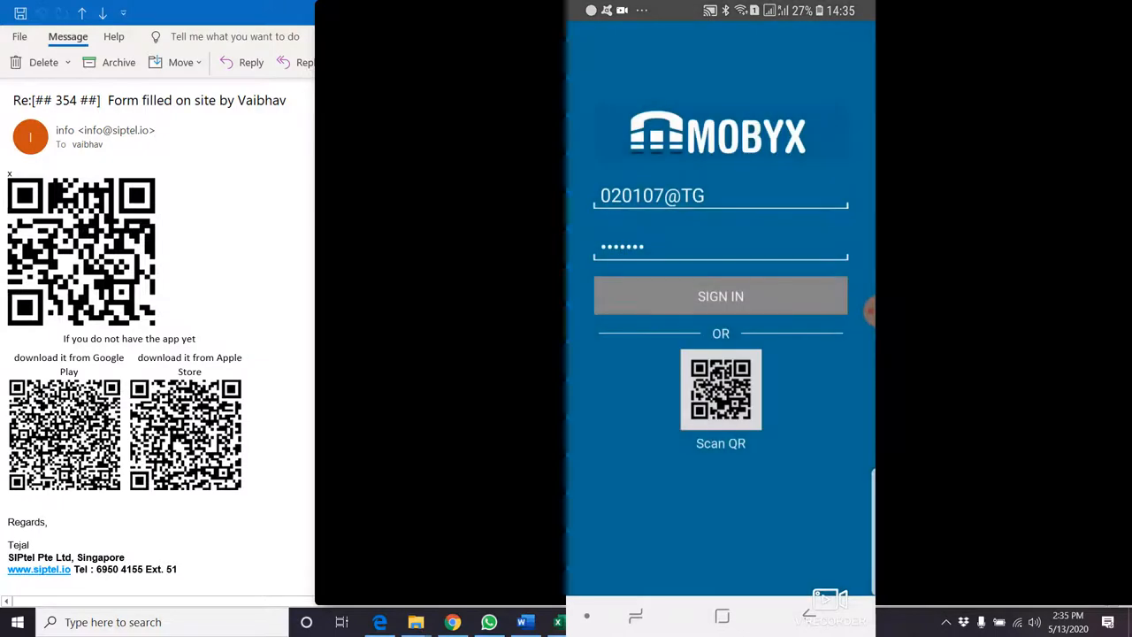
Sign in and grant microphone, phone and contacts permissions to reach the dialpad.
{"action": "left_click", "coordinate": [720, 297]}
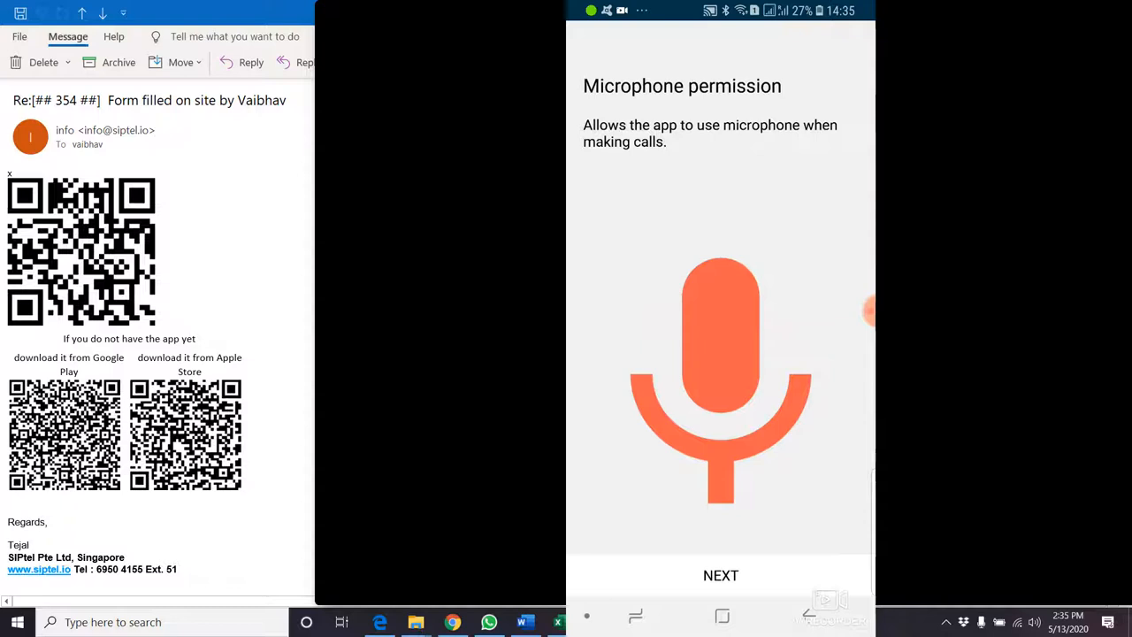
{"action": "left_click", "coordinate": [720, 575]}
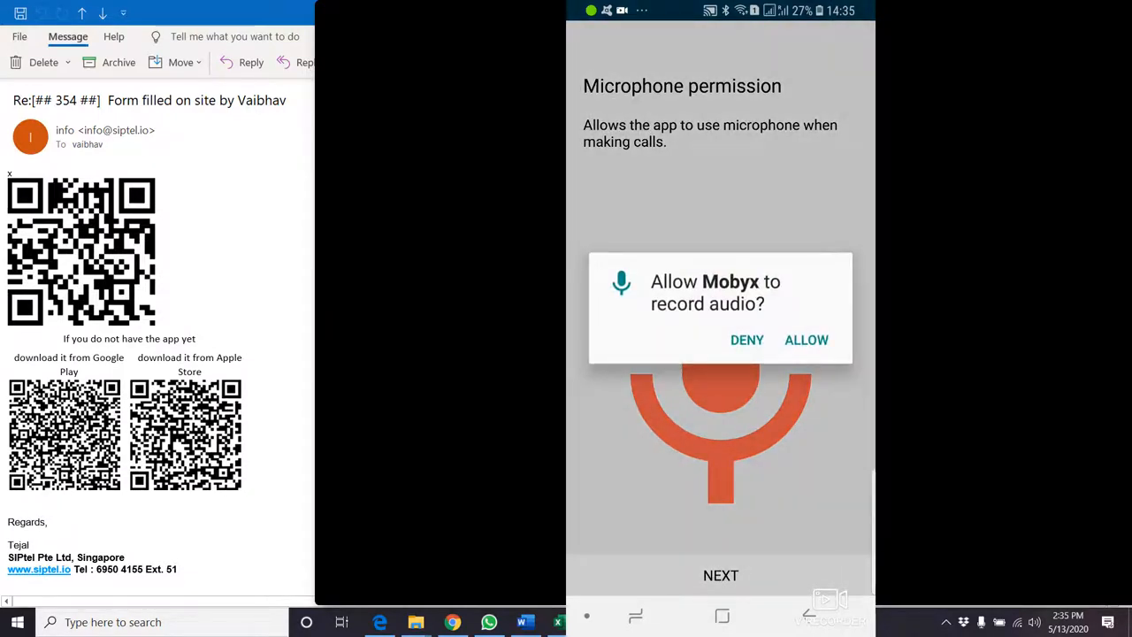
{"action": "left_click", "coordinate": [806, 340]}
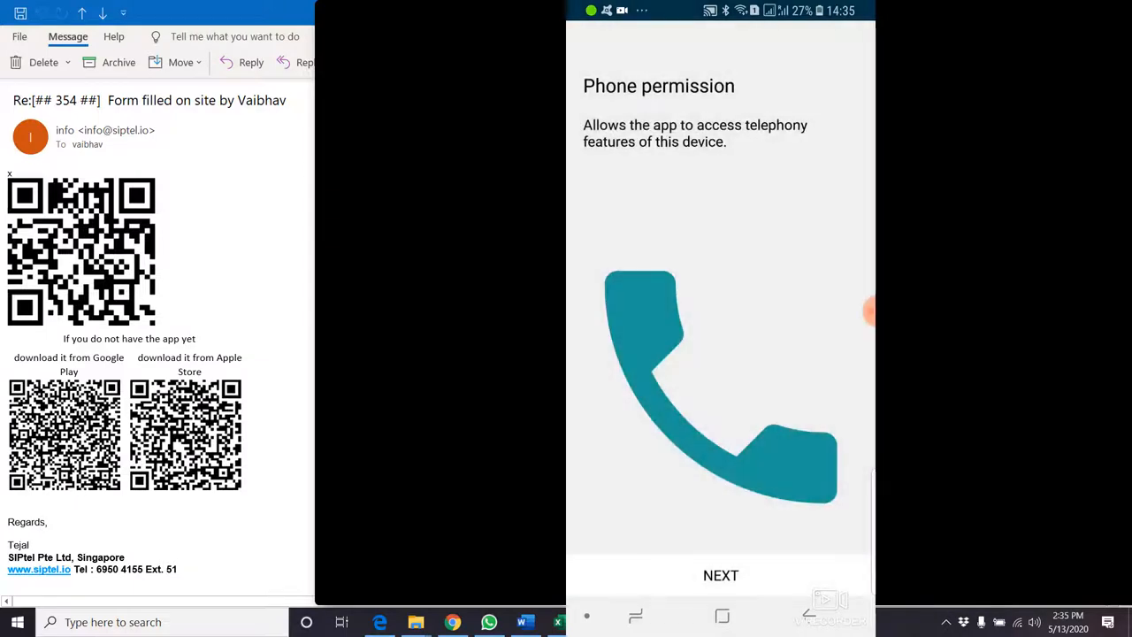
{"action": "left_click", "coordinate": [721, 575]}
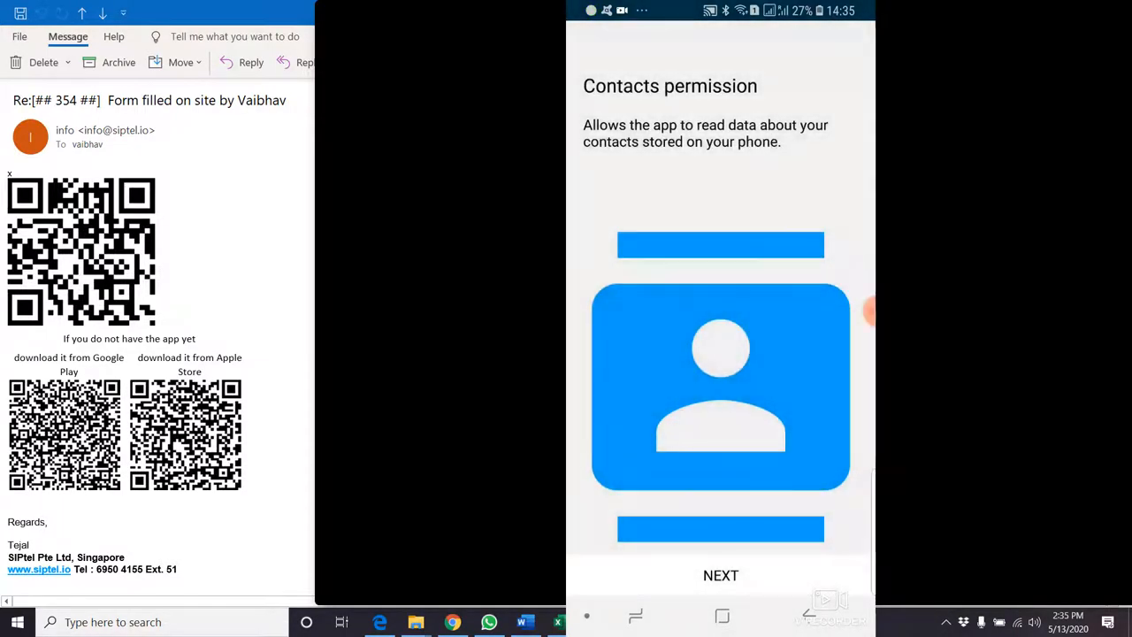
{"action": "left_click", "coordinate": [720, 575]}
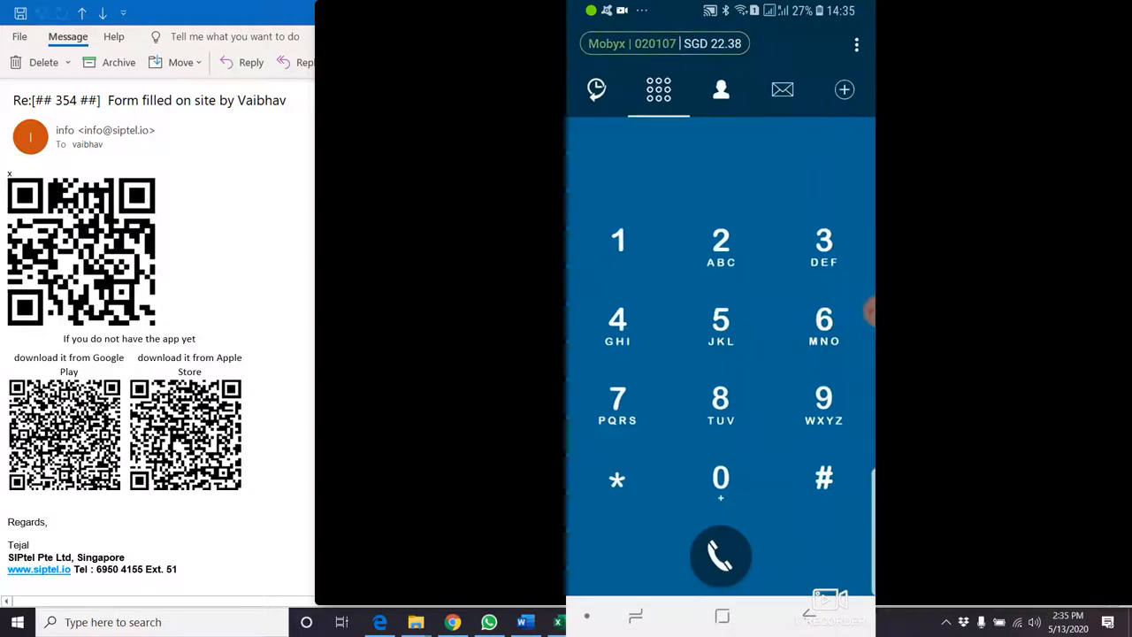